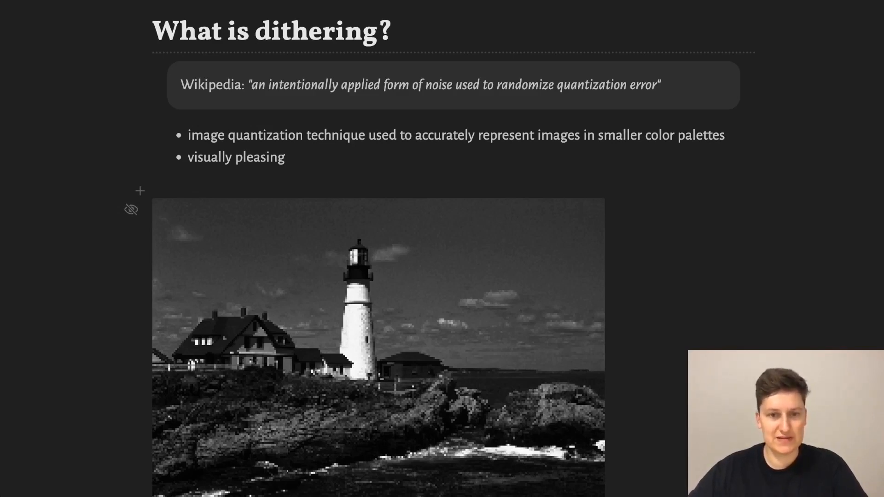
Set the map threshold to 0.2 and add a dither(img, Bayer()) cell below
{"action": "scroll", "scroll_direction": "down", "scroll_amount": 3}
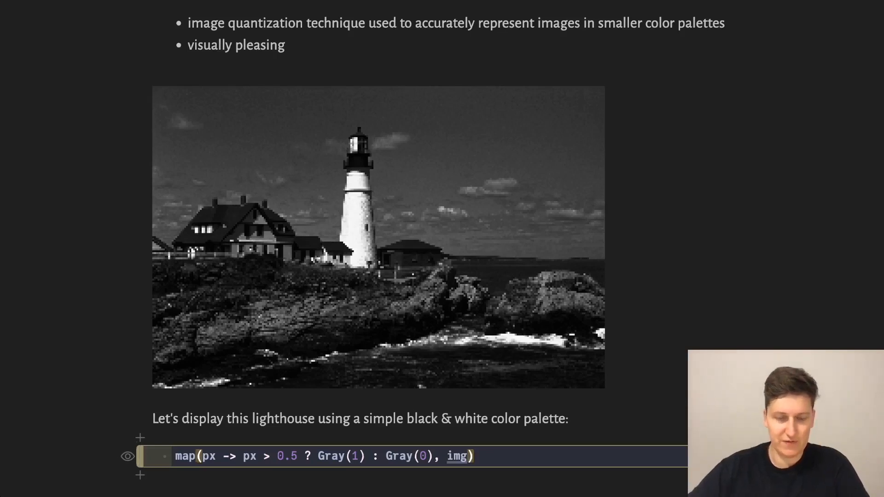
{"action": "scroll", "scroll_direction": "down", "scroll_amount": 3}
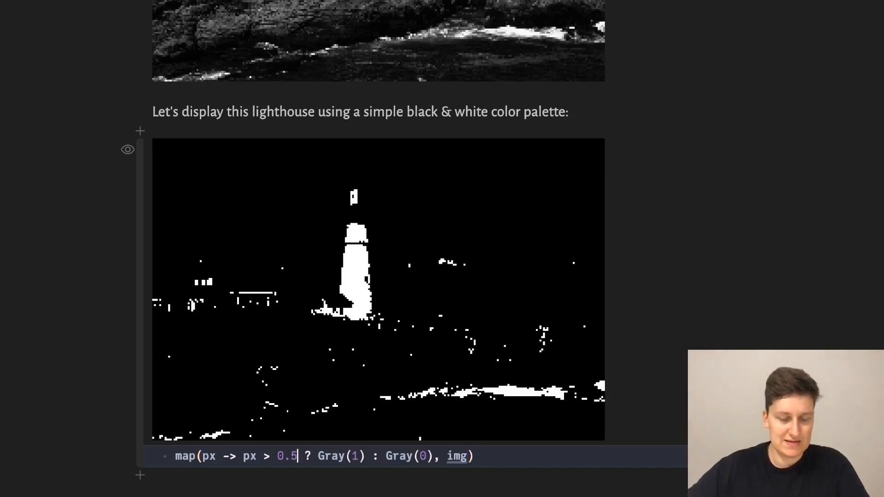
{"action": "type", "text": "0.2"}
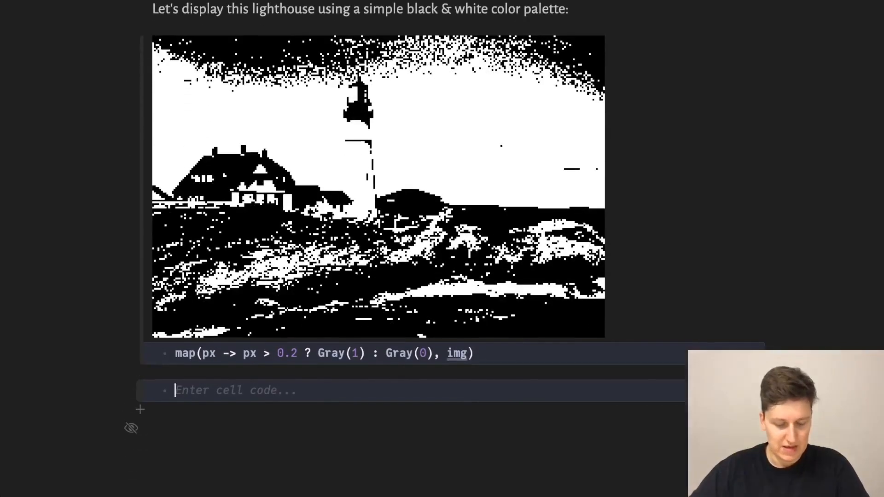
{"action": "type", "text": "dither(img)"}
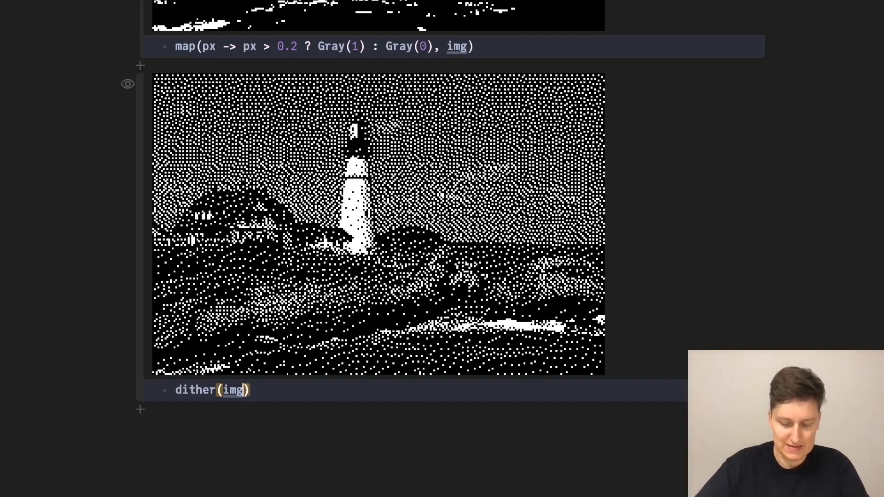
{"action": "type", "text": ", Bayer()"}
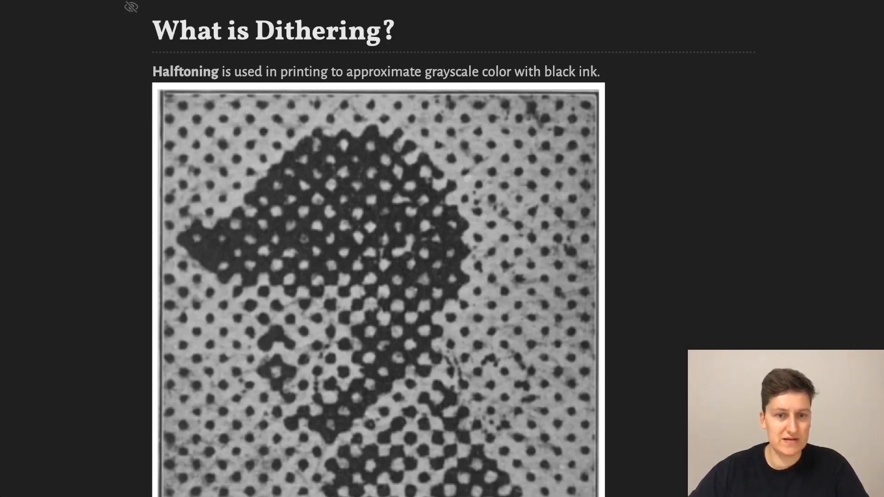
Scroll past the halftoning examples and advance two slides to 'List of implemented algorithms'
{"action": "scroll", "scroll_direction": "down", "scroll_amount": 3}
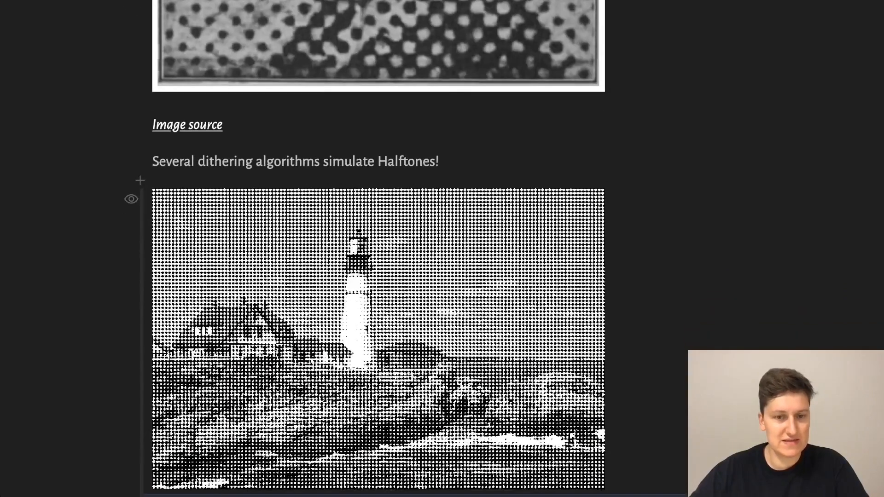
{"action": "scroll", "scroll_direction": "down", "scroll_amount": 3}
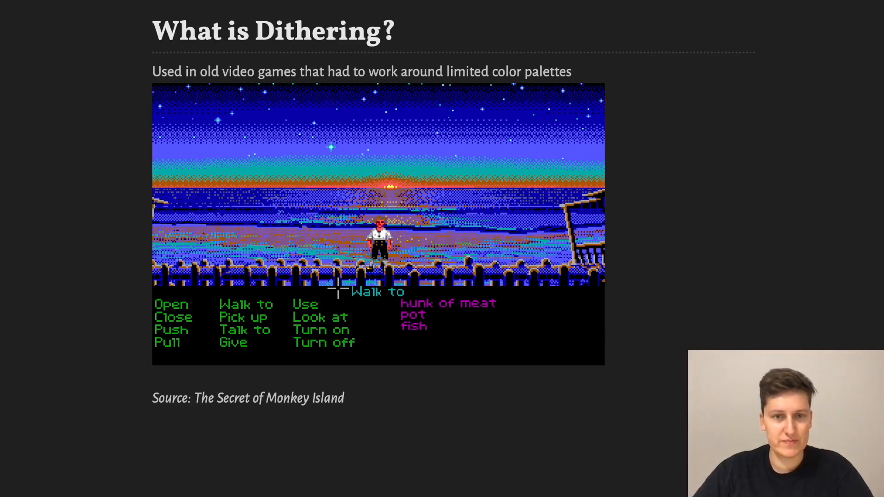
{"action": "key", "text": "Right"}
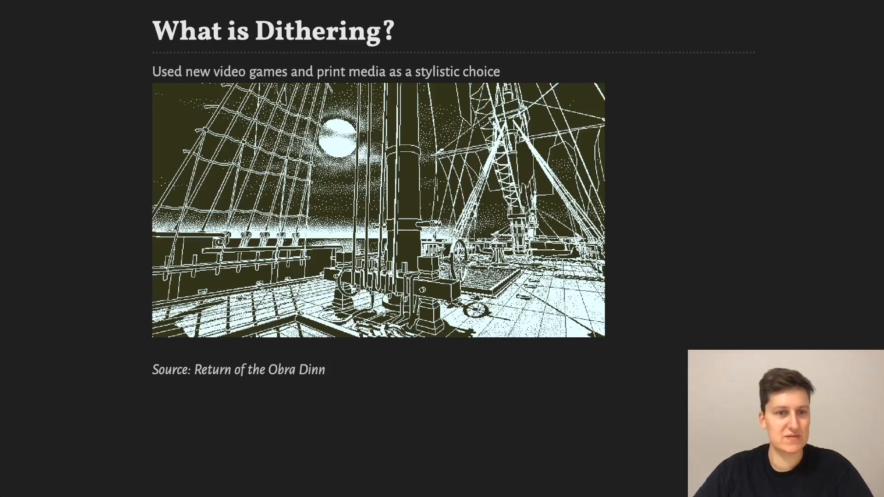
{"action": "key", "text": "Right"}
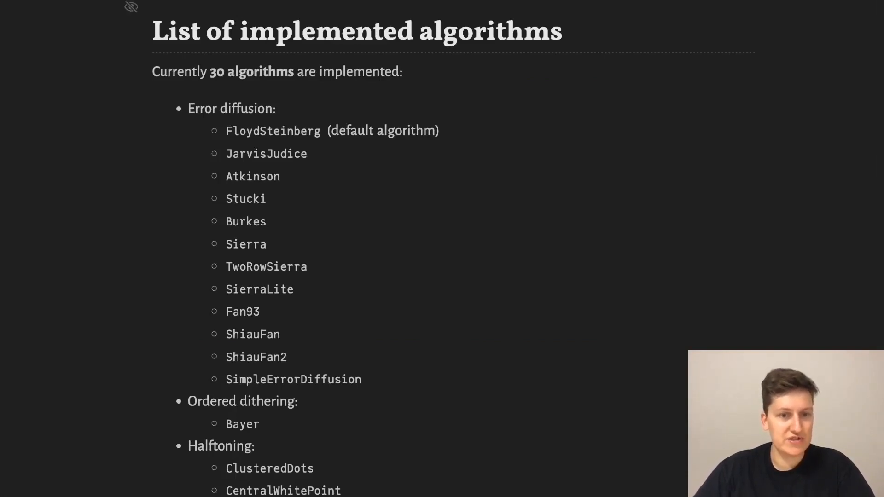
Scroll the algorithm list and advance past the Demonstration title to Grayscale images
{"action": "scroll", "scroll_direction": "down", "scroll_amount": 3}
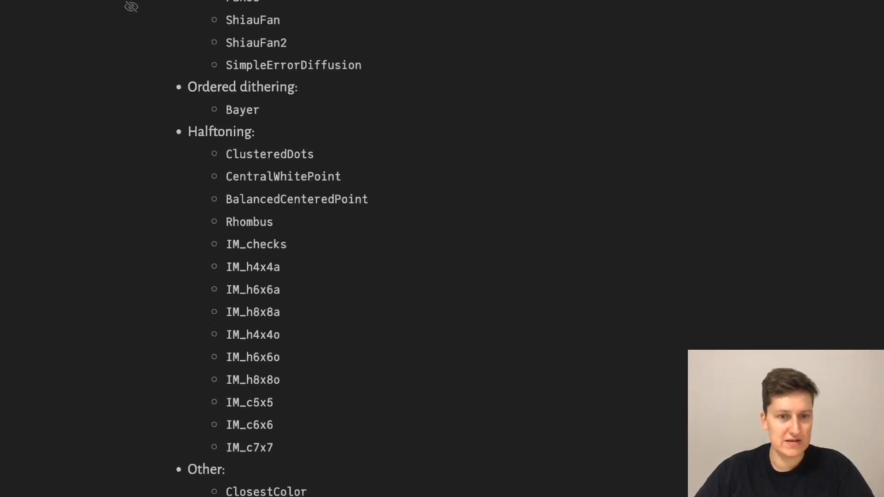
{"action": "scroll", "scroll_direction": "down", "scroll_amount": 3}
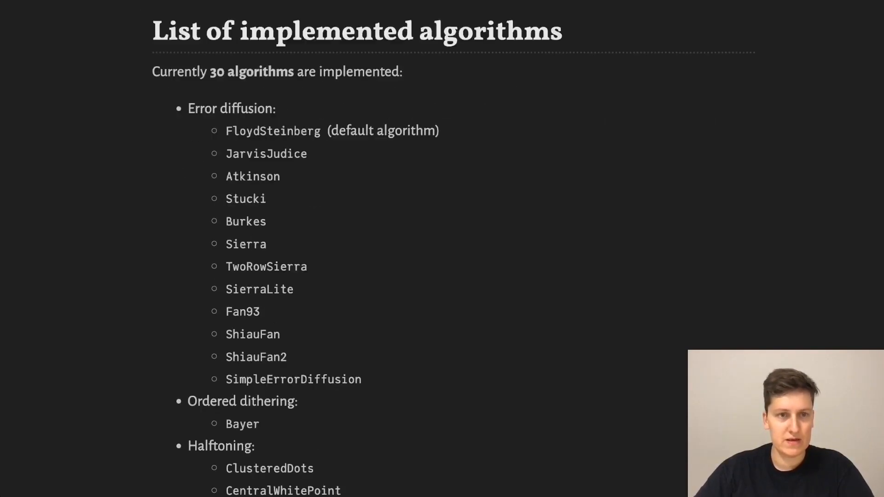
{"action": "key", "text": "Right"}
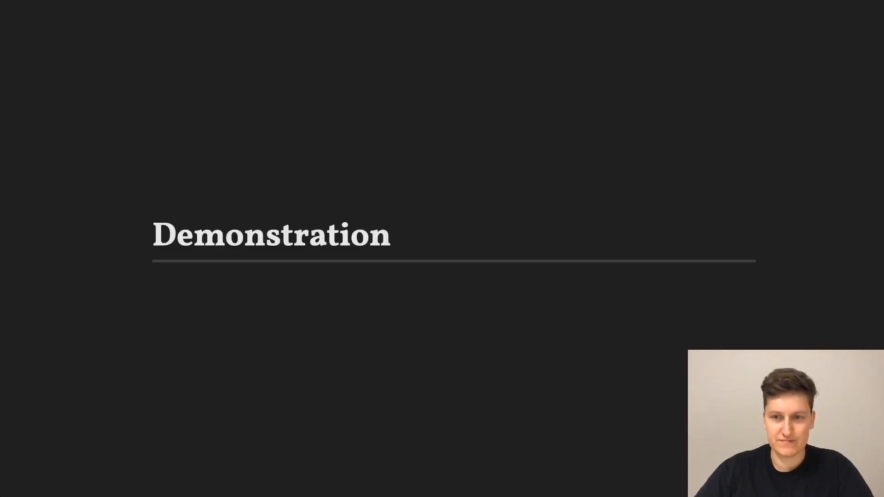
{"action": "key", "text": "Right"}
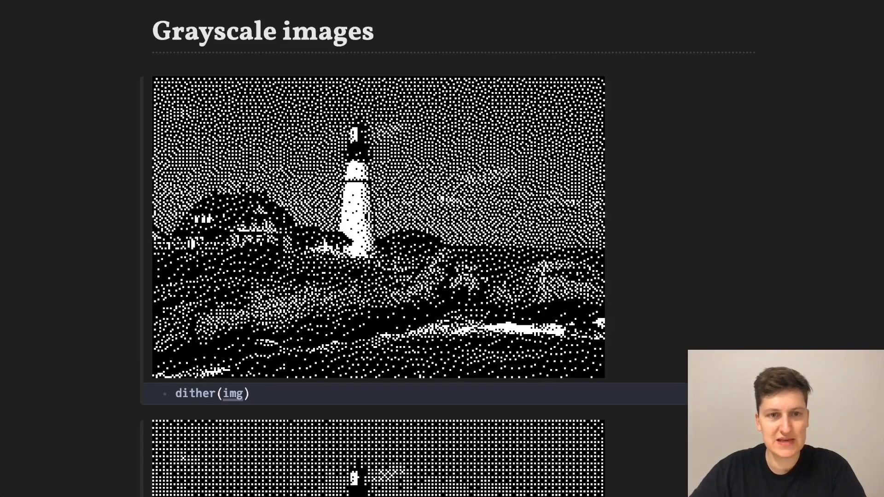
Change the channel-wise dithering cell to dither(imgc, Bayer())
{"action": "scroll", "scroll_direction": "down", "scroll_amount": 3}
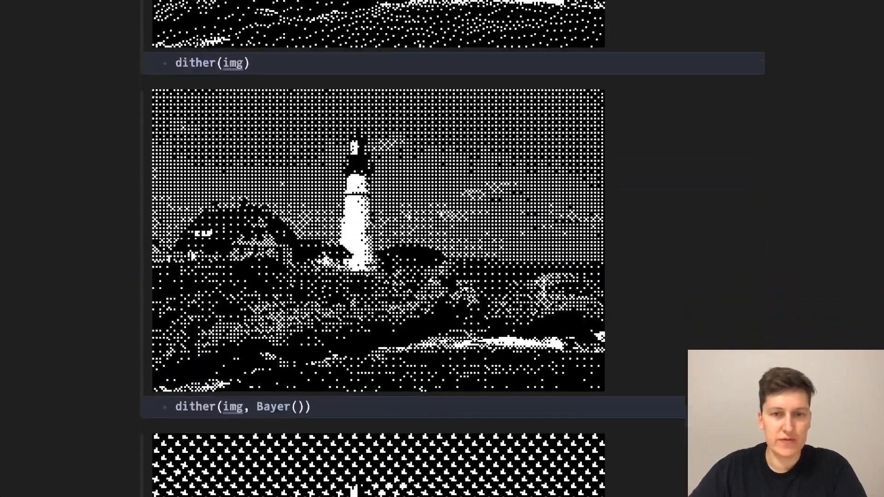
{"action": "scroll", "scroll_direction": "down", "scroll_amount": 3}
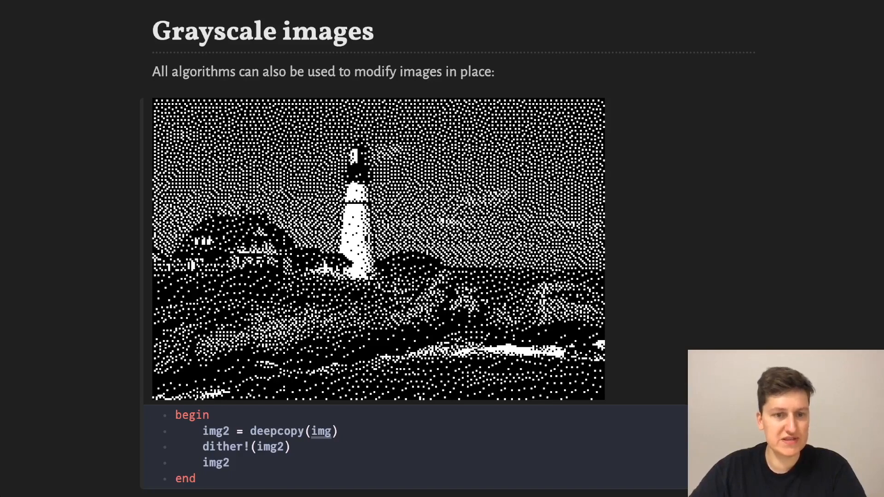
{"action": "scroll", "scroll_direction": "down", "scroll_amount": 3}
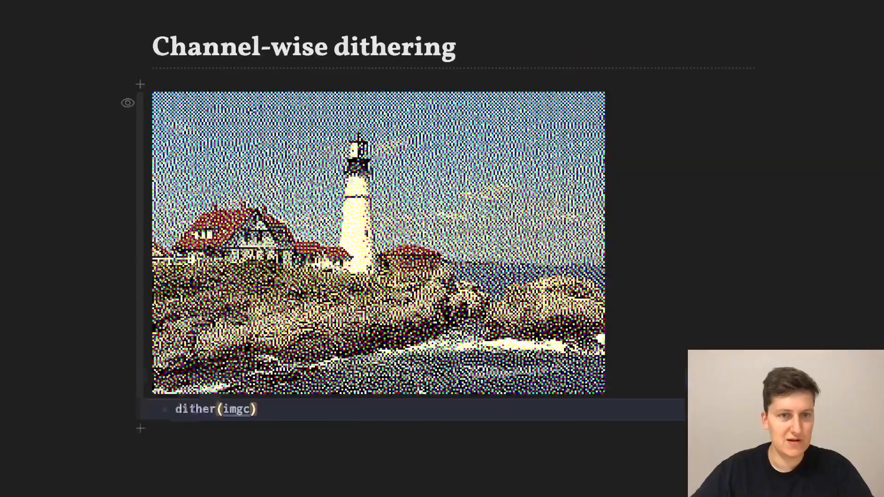
{"action": "type", "text": ", Bayer"}
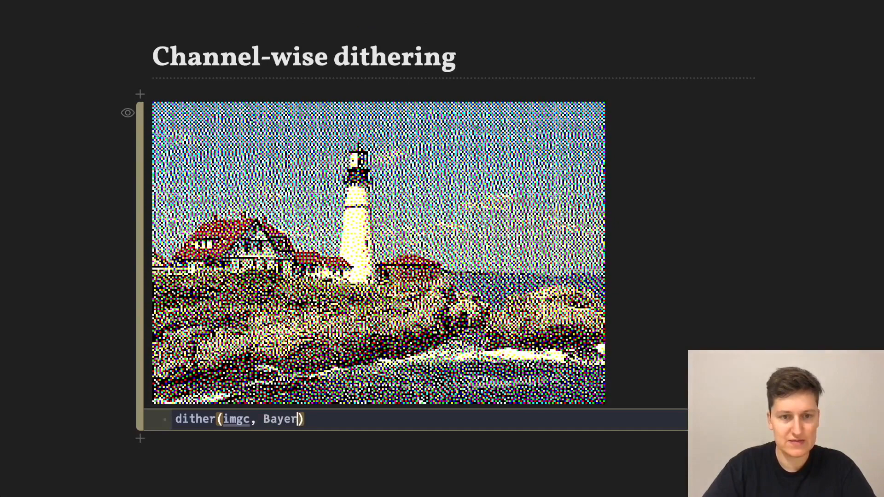
{"action": "type", "text": "()"}
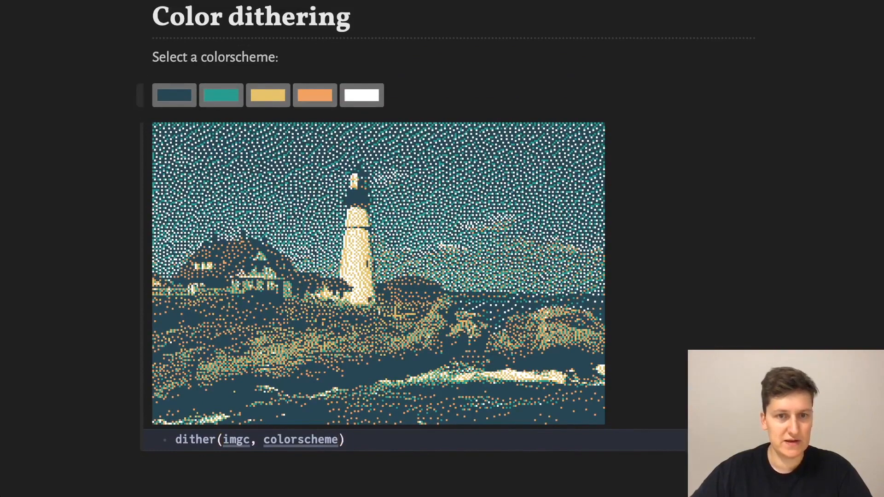
Darken the fourth palette colour, lighten the first, and replace Monet with the berlin scheme
{"action": "left_click", "coordinate": [313, 95]}
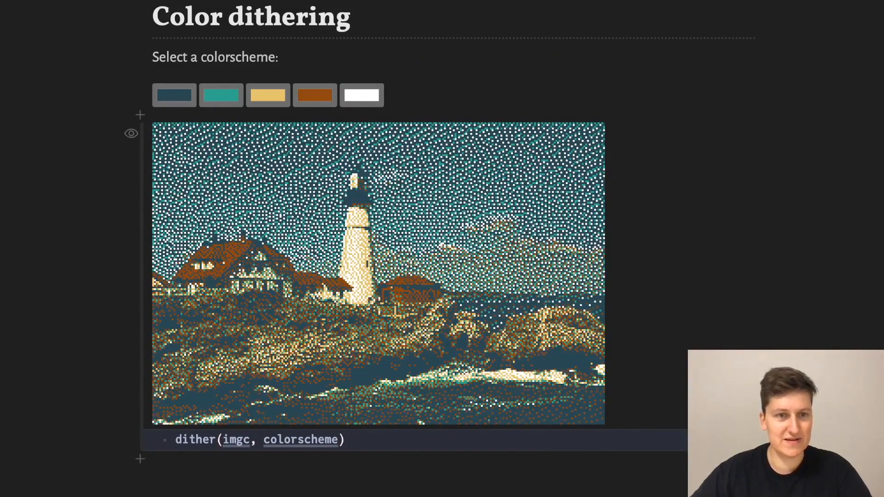
{"action": "left_click", "coordinate": [174, 95]}
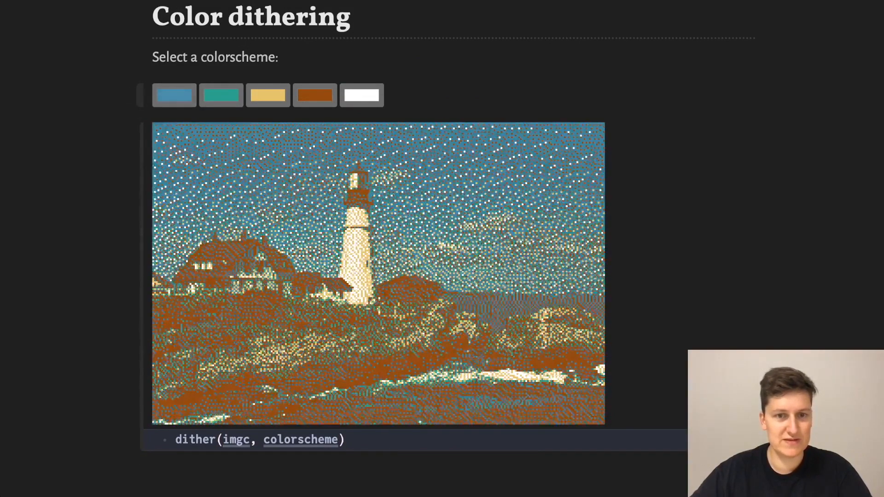
{"action": "left_click", "coordinate": [174, 95]}
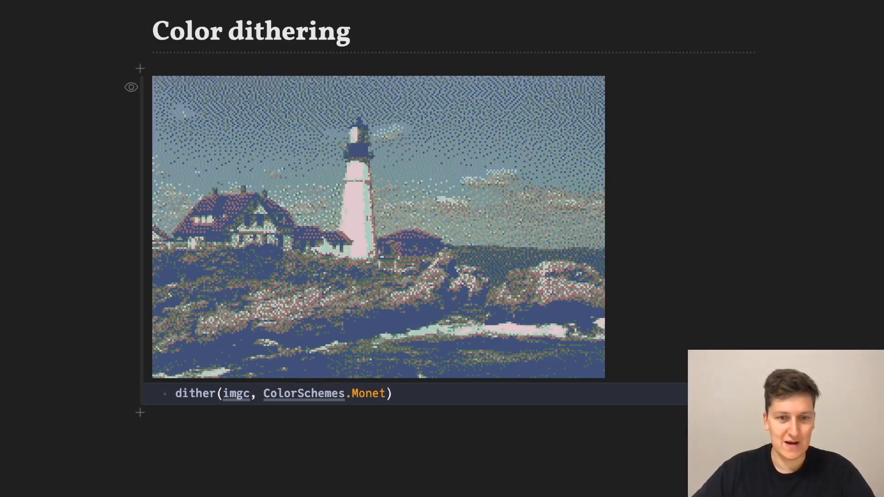
{"action": "type", "text": "fla"}
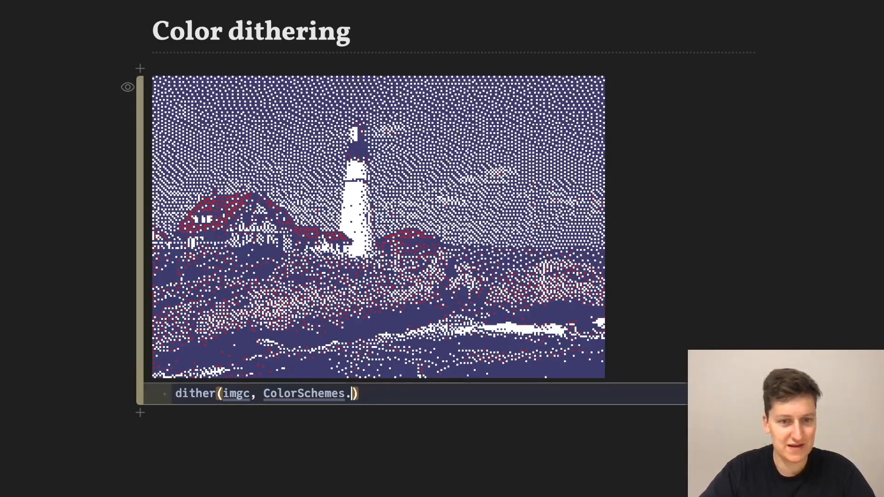
{"action": "type", "text": "berlin"}
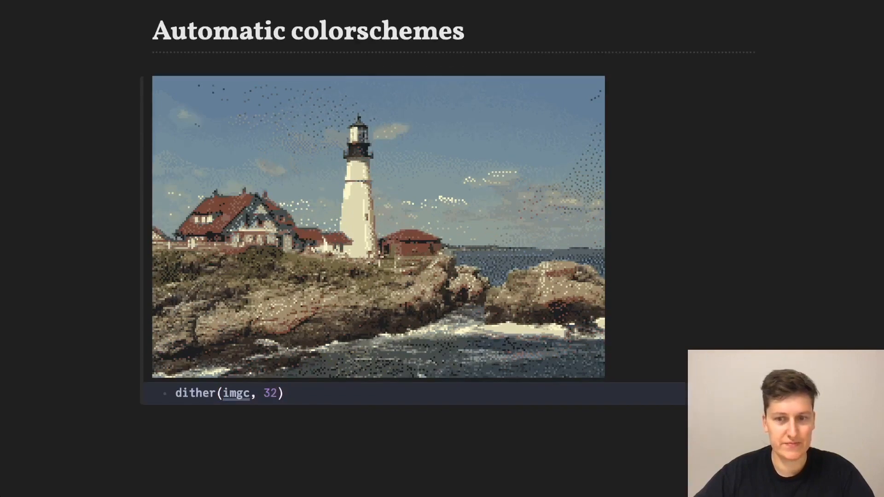
Advance from the dither(imgc, 32) slide to the ASCII dithering slide
{"action": "key", "text": "Right"}
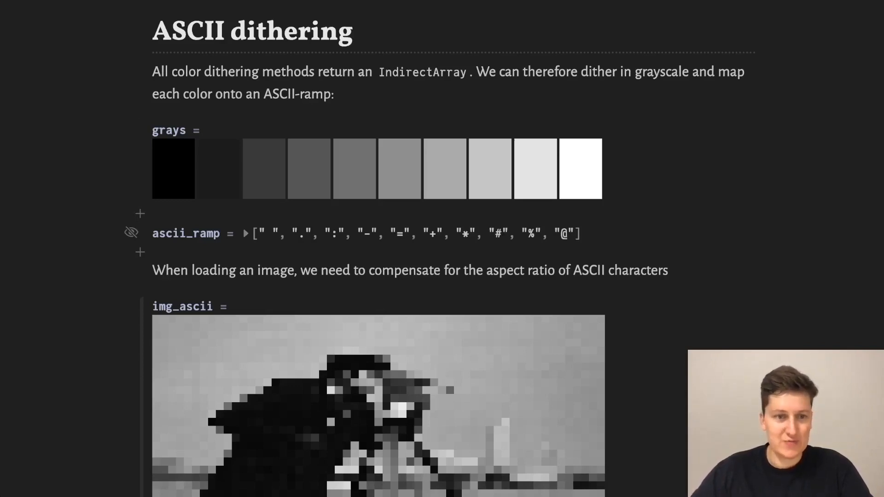
Scroll past grays and ascii_ramp to the img_ascii cell resizing the cameraman
{"action": "scroll", "scroll_direction": "down", "scroll_amount": 3}
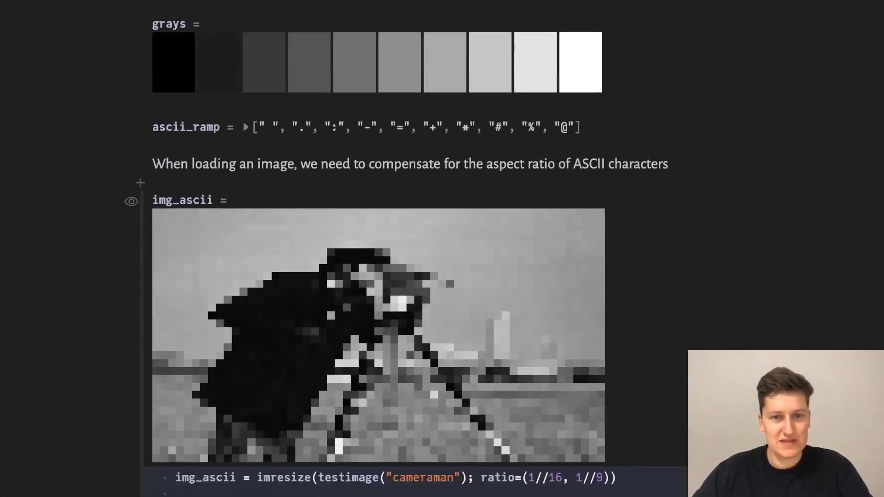
{"action": "scroll", "scroll_direction": "down", "scroll_amount": 3}
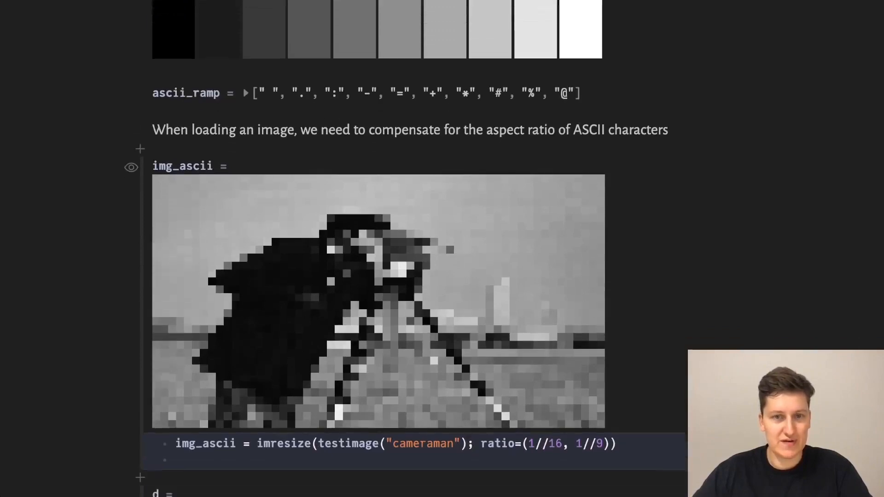
{"action": "scroll", "scroll_direction": "down", "scroll_amount": 3}
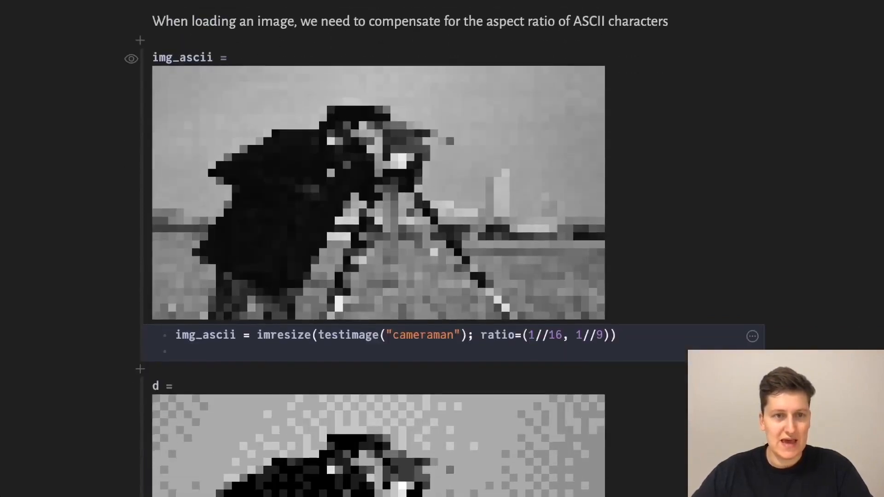
Scroll to d = dither(img_ascii, grays) and its 32×57 d.index matrix
{"action": "scroll", "scroll_direction": "down", "scroll_amount": 3}
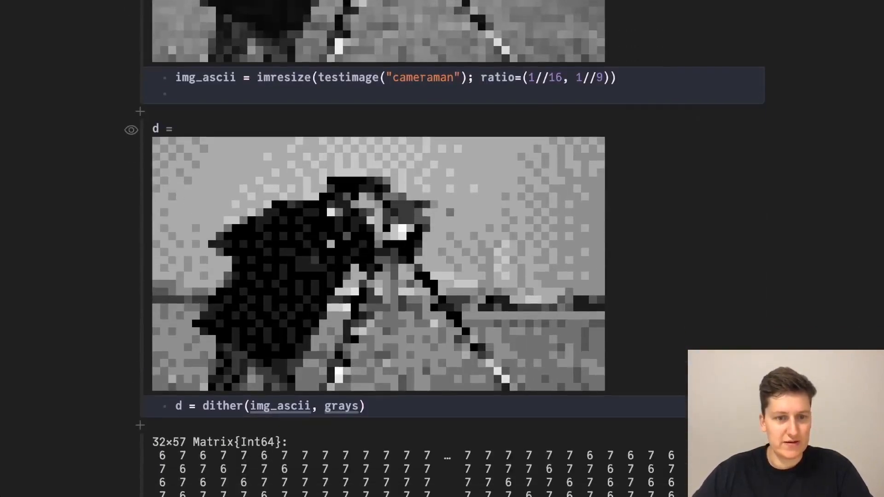
{"action": "scroll", "scroll_direction": "down", "scroll_amount": 3}
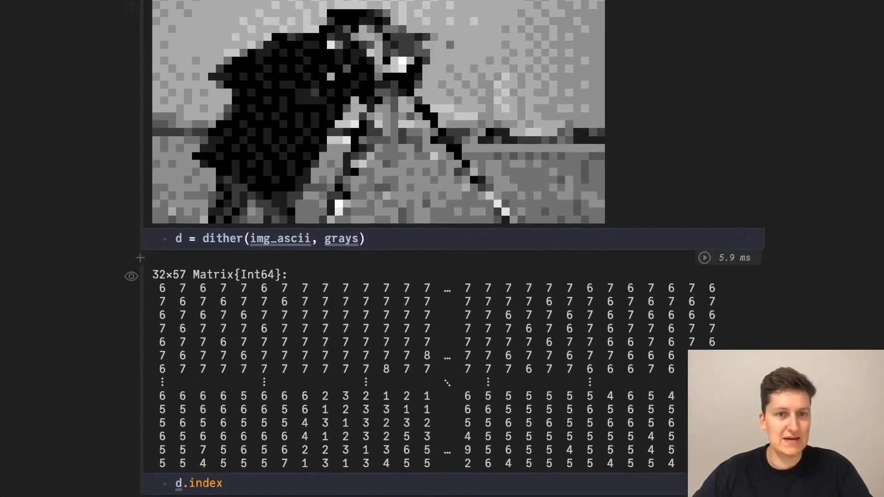
{"action": "scroll", "scroll_direction": "down", "scroll_amount": 3}
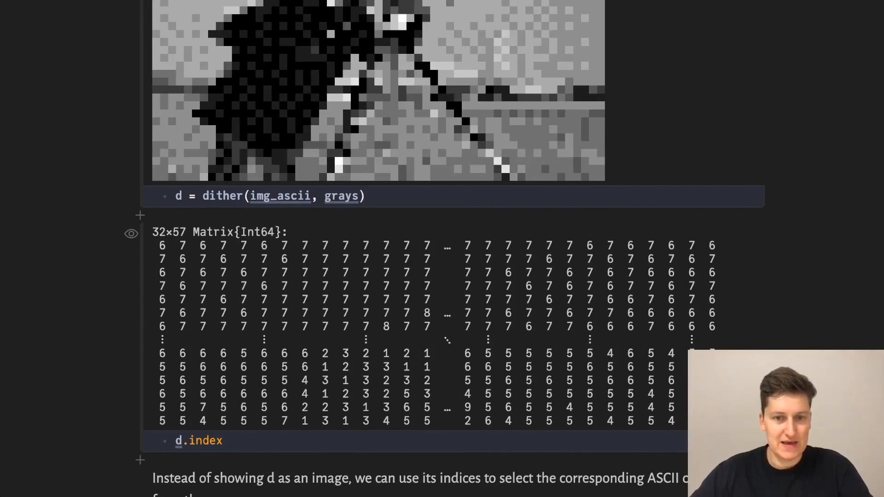
Scroll to the cameraman ASCII art printed from ascii_ramp[d.index]
{"action": "scroll", "scroll_direction": "down", "scroll_amount": 3}
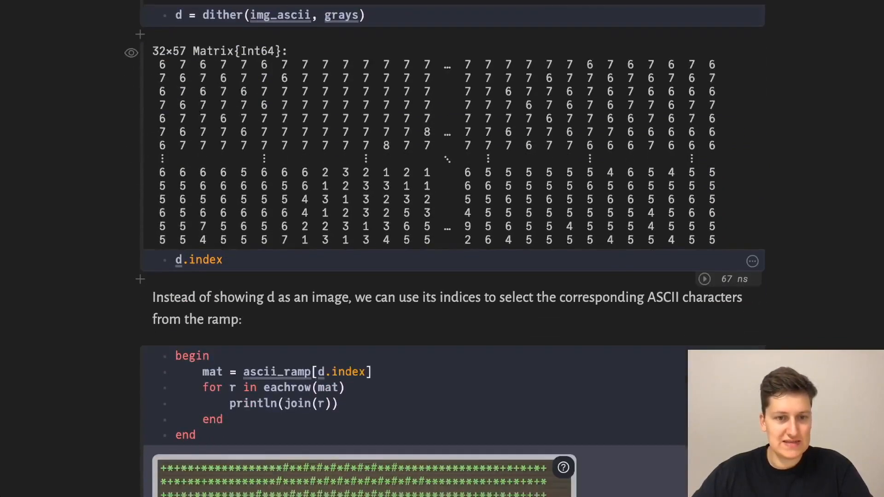
{"action": "scroll", "scroll_direction": "down", "scroll_amount": 3}
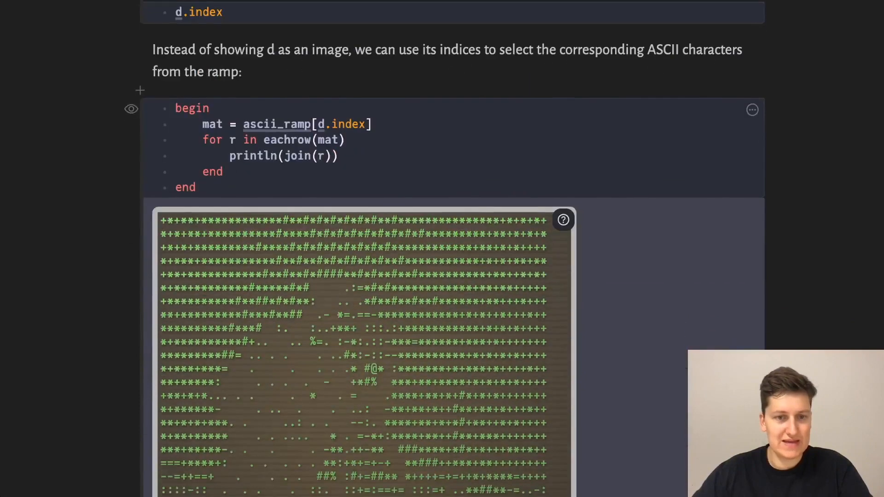
{"action": "scroll", "scroll_direction": "down", "scroll_amount": 3}
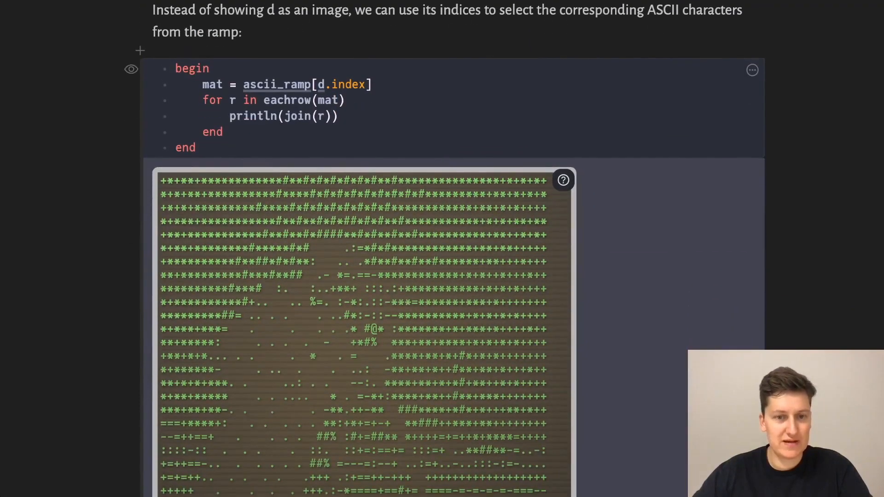
{"action": "scroll", "scroll_direction": "down", "scroll_amount": 3}
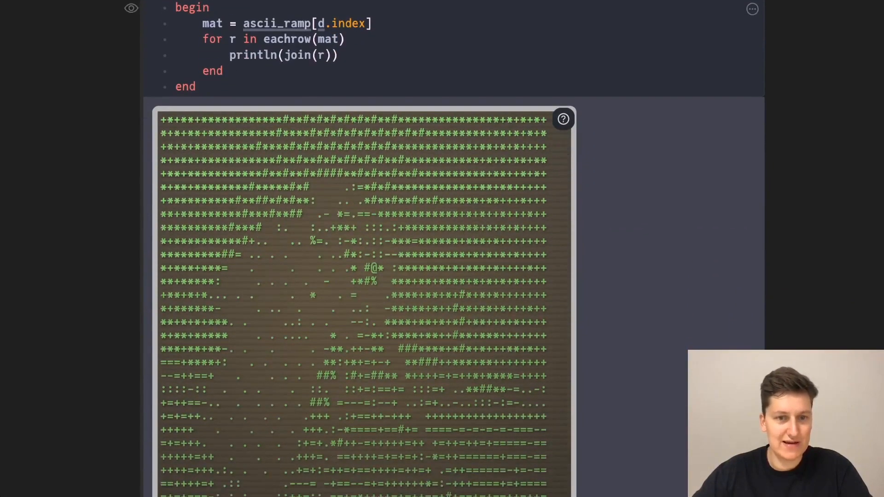
{"action": "scroll", "scroll_direction": "down", "scroll_amount": 3}
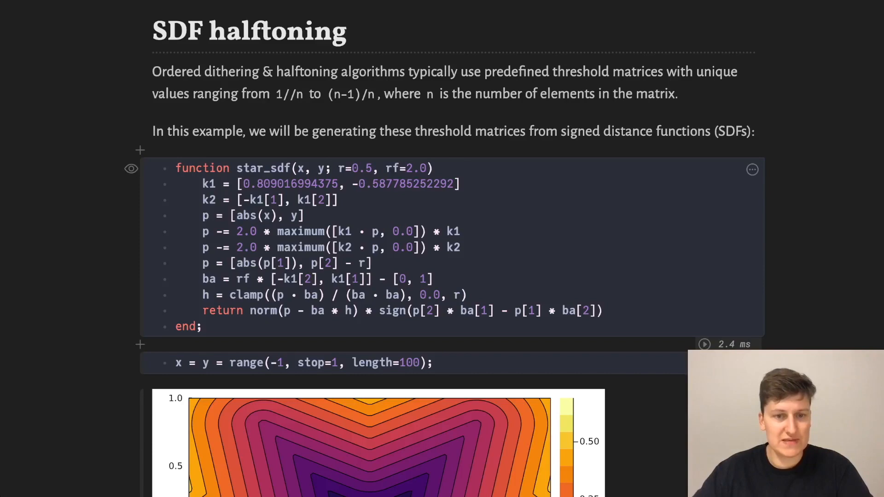
Scroll to the star_sdf function and its filled contour plot
{"action": "scroll", "scroll_direction": "down", "scroll_amount": 3}
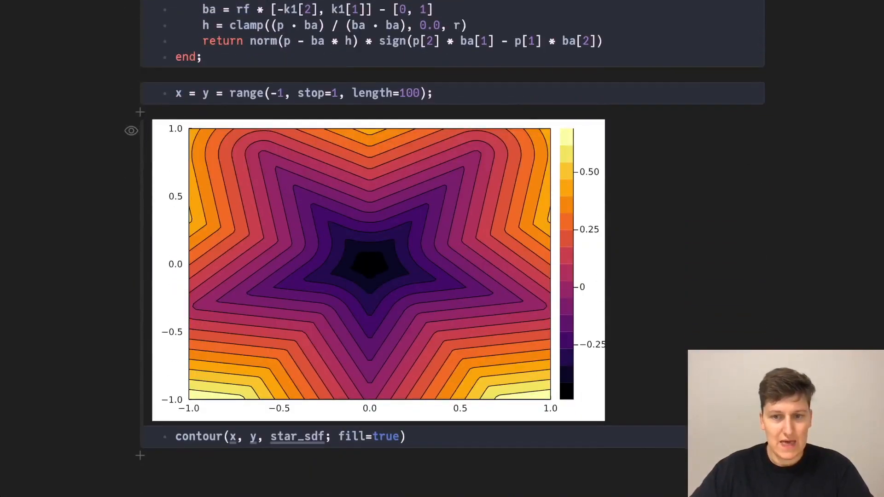
{"action": "scroll", "scroll_direction": "down", "scroll_amount": 3}
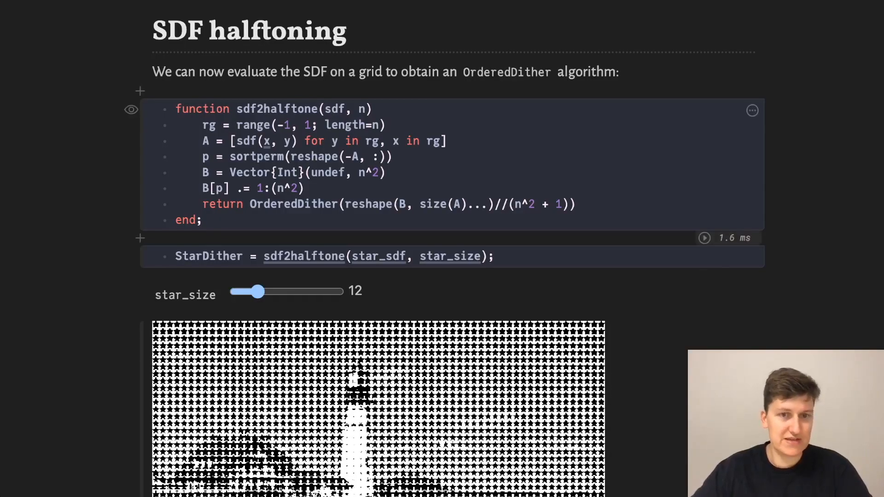
Highlight OrderedDither in sdf2halftone and scroll to the star_size slider and StarDither lighthouse
{"action": "double_click", "coordinate": [293, 204]}
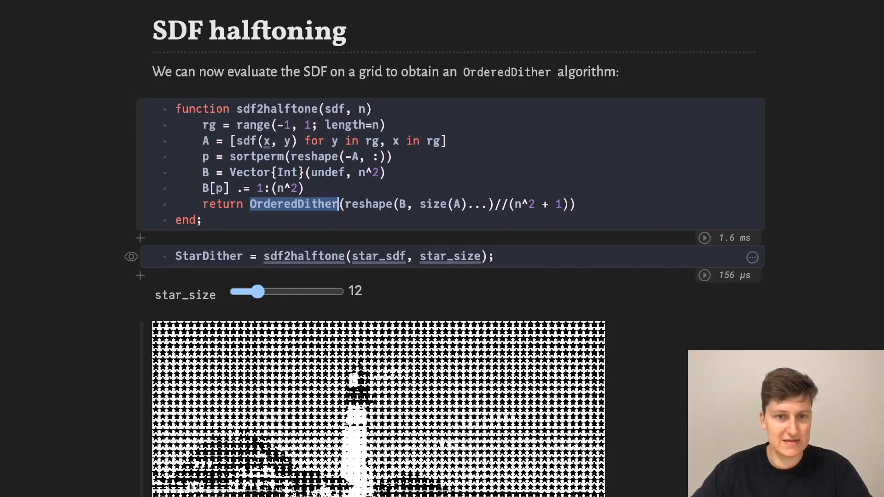
{"action": "scroll", "scroll_direction": "down", "scroll_amount": 3}
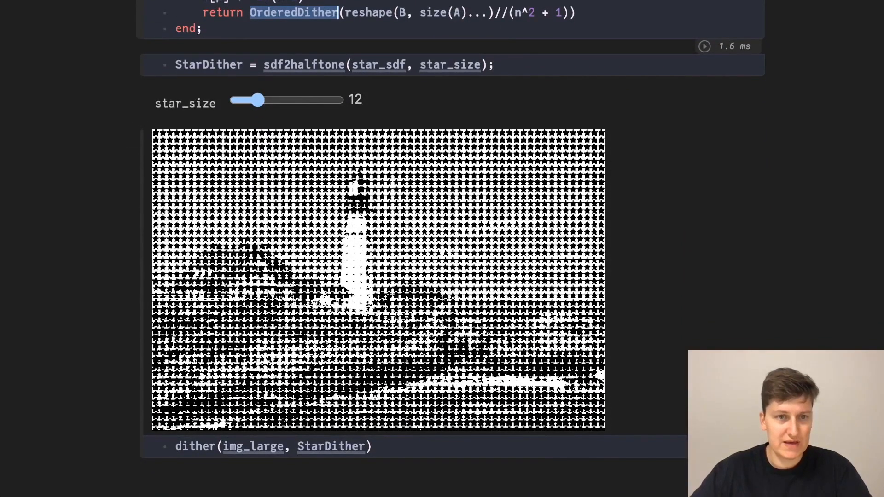
Sweep the star_size slider between about 11 and 36 to re-render the star-dithered lighthouse
{"action": "left_click_drag", "start_coordinate": [256, 99], "coordinate": [264, 100]}
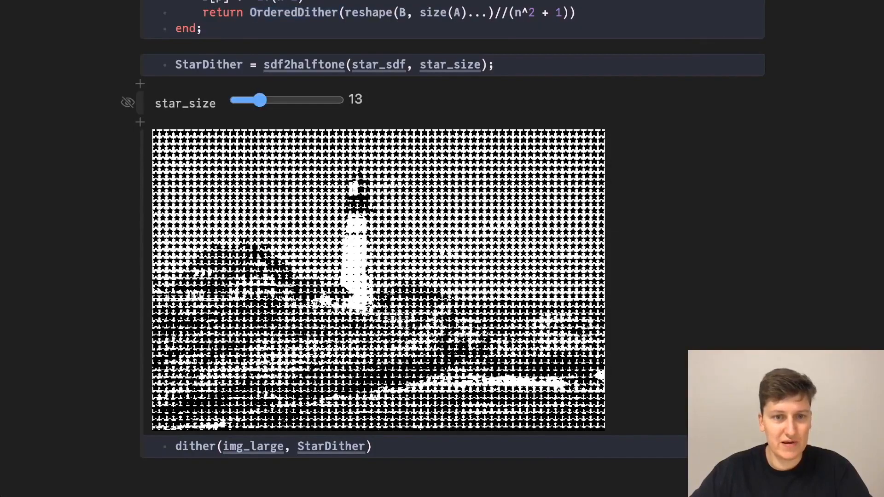
{"action": "left_click_drag", "start_coordinate": [265, 100], "coordinate": [309, 100]}
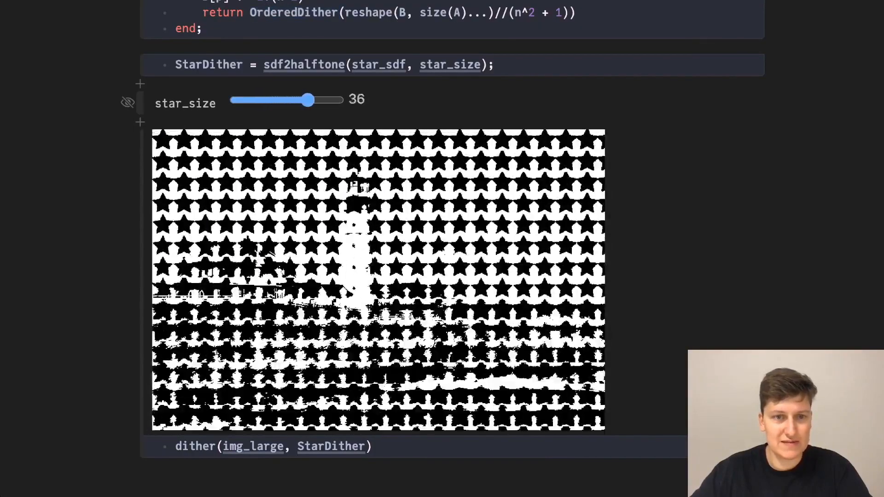
{"action": "left_click_drag", "start_coordinate": [307, 100], "coordinate": [257, 100]}
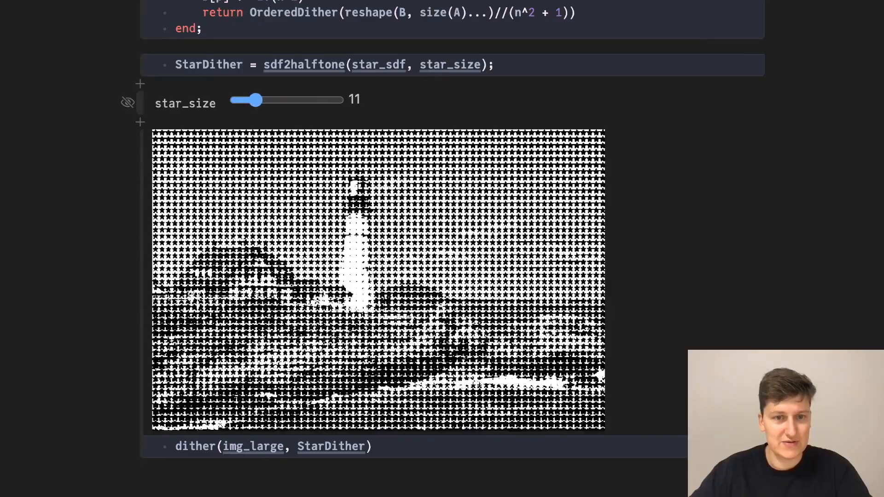
{"action": "left_click_drag", "start_coordinate": [257, 100], "coordinate": [307, 101]}
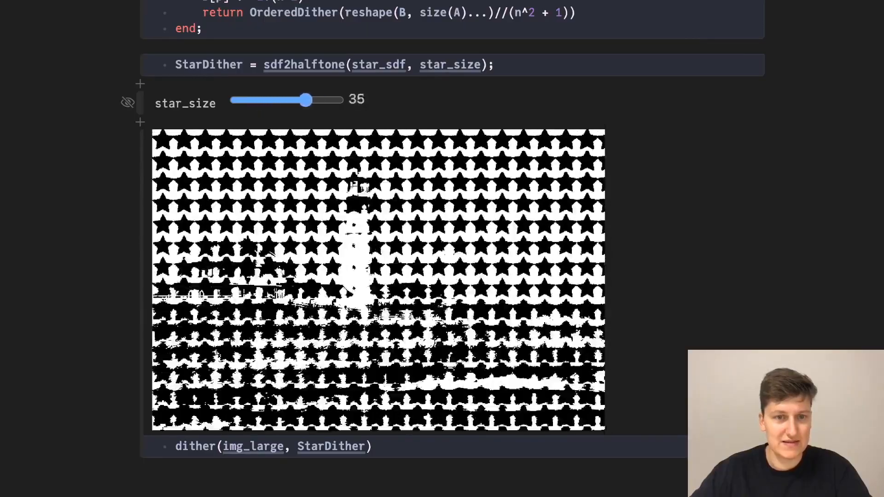
{"action": "left_click_drag", "start_coordinate": [306, 100], "coordinate": [257, 100]}
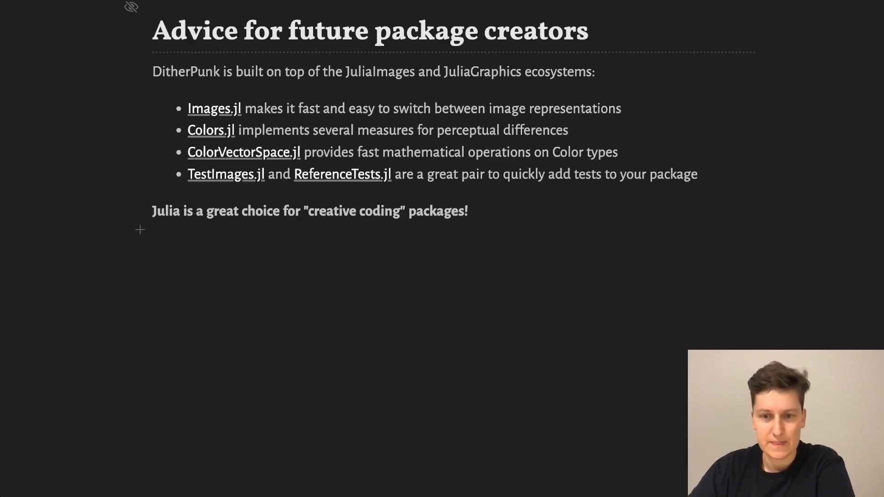
Advance from the Advice for future package creators slide to the Contributing slide
{"action": "key", "text": "Right"}
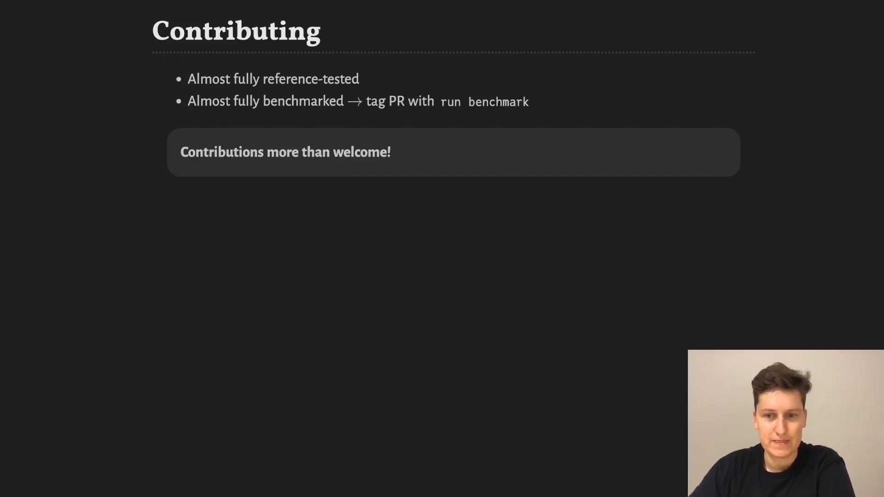
Advance from the Contributing slide to the Special thanks slide
{"action": "key", "text": "Right"}
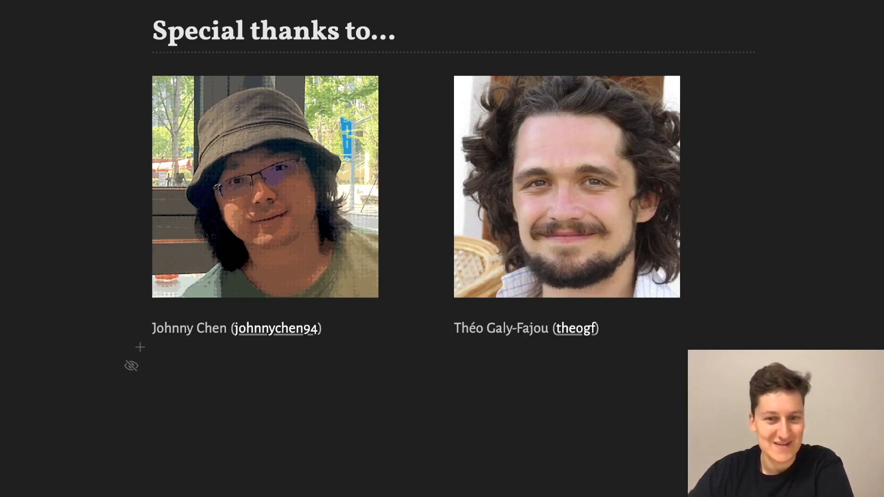
Advance to the final 'Thank you for your attention!' slide
{"action": "key", "text": "Right"}
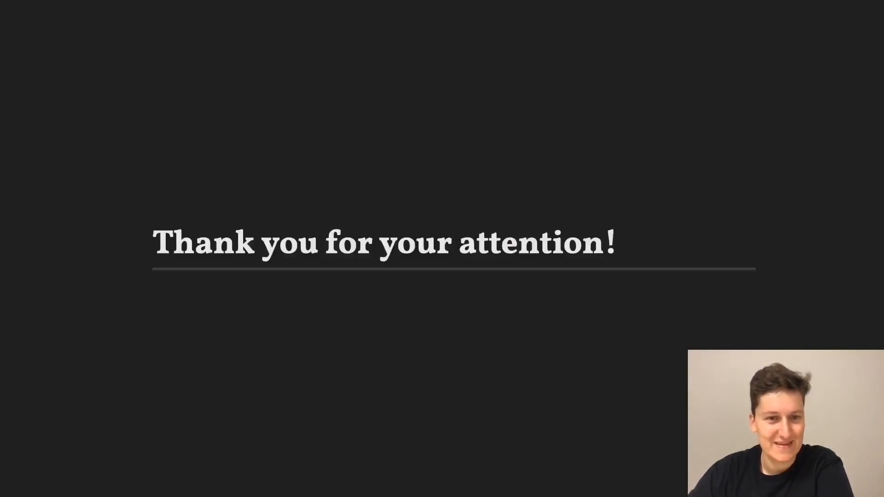